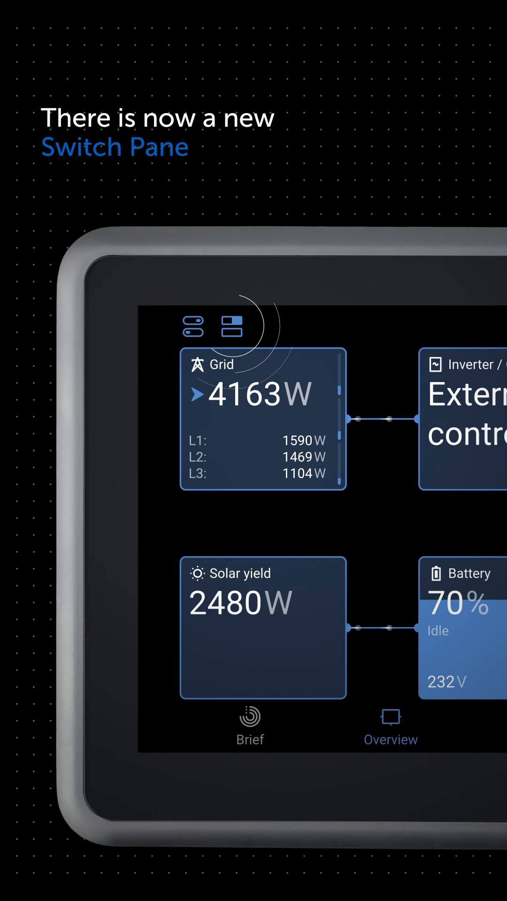
Step: Show the switchable outputs: Chiller, Horn, Night Lights and Saloon Light, all off
left_click(230, 326)
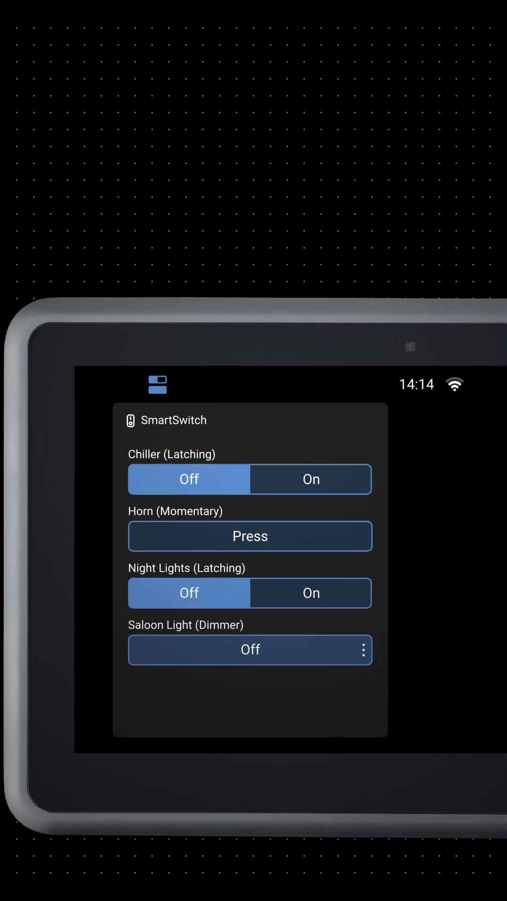
Step: Toggle the latching Chiller on then off, pulse the momentary Horn, and set the dimmable Saloon Light to On
left_click(310, 480)
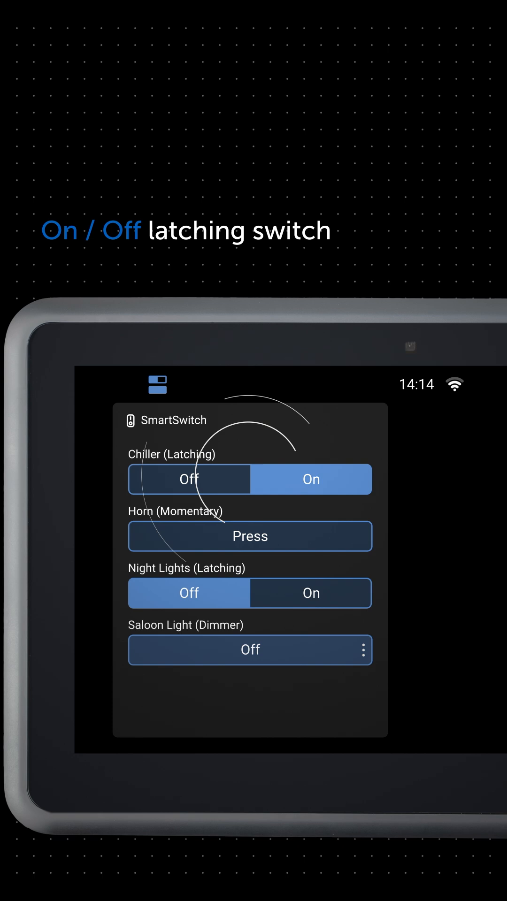
left_click(189, 479)
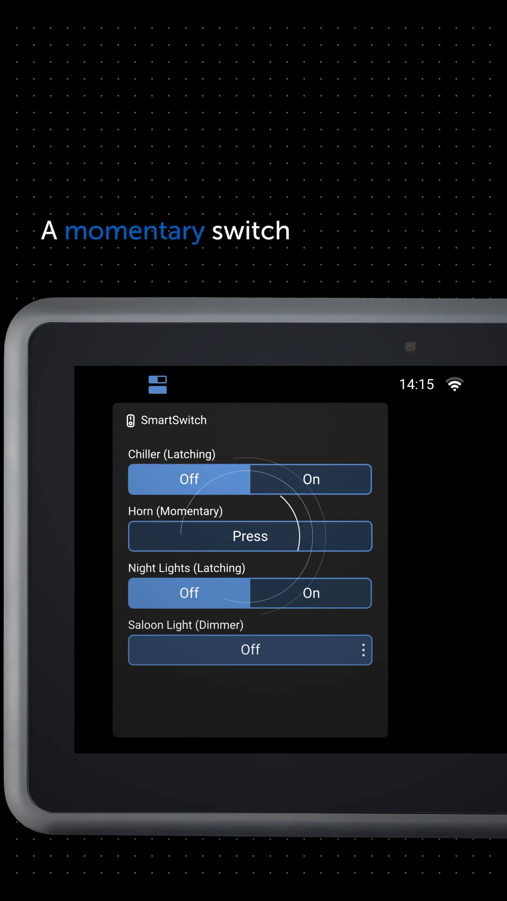
left_click(250, 536)
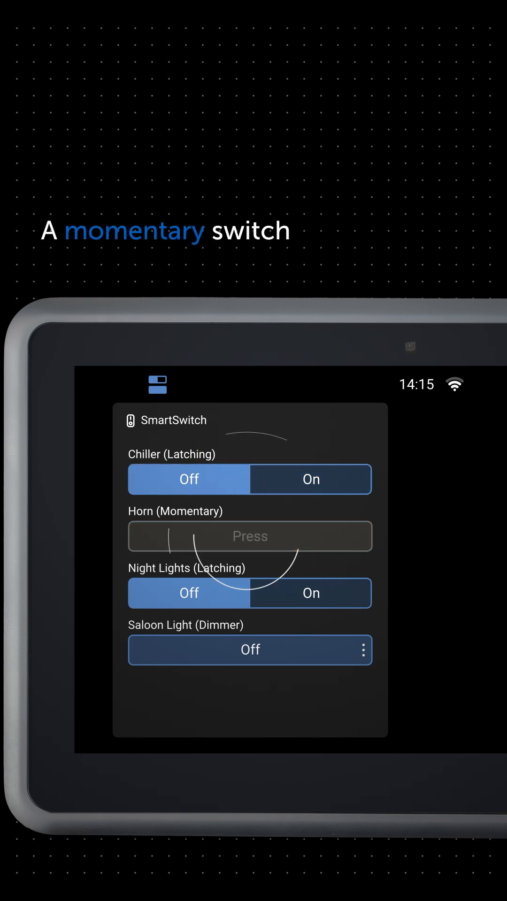
left_click(250, 536)
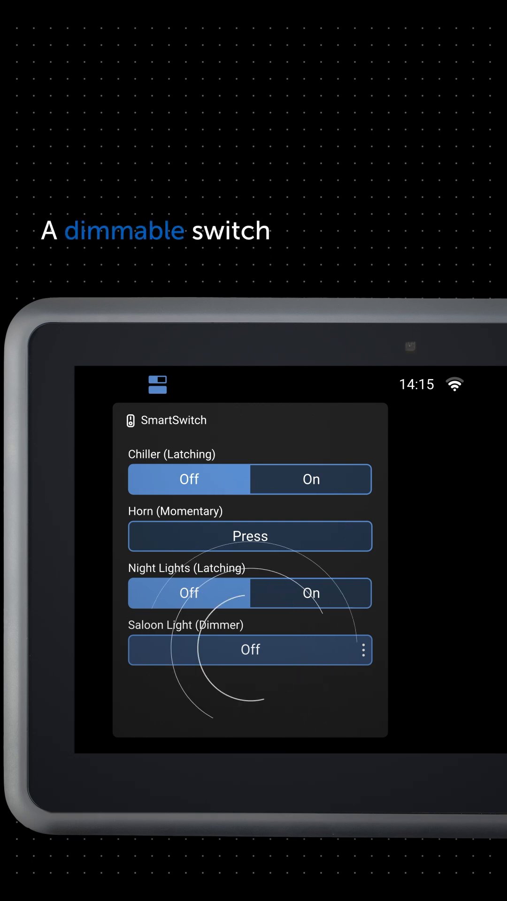
left_click(249, 650)
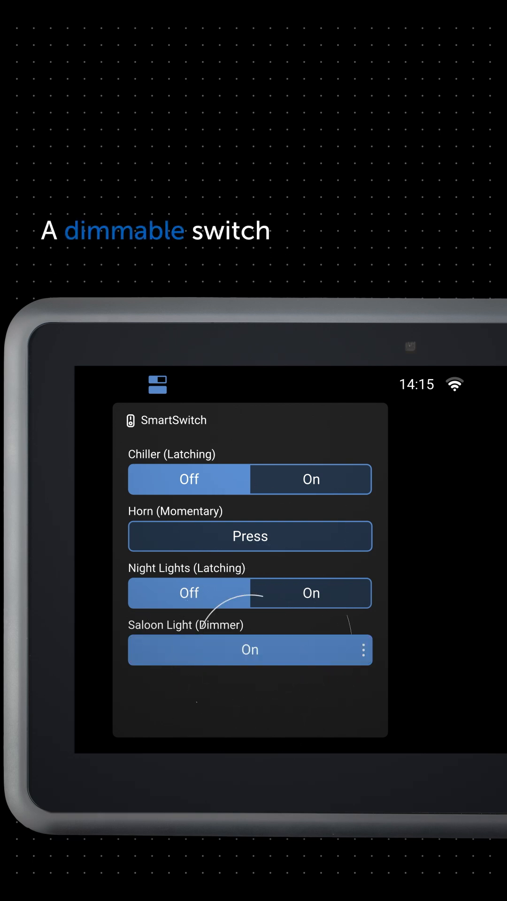